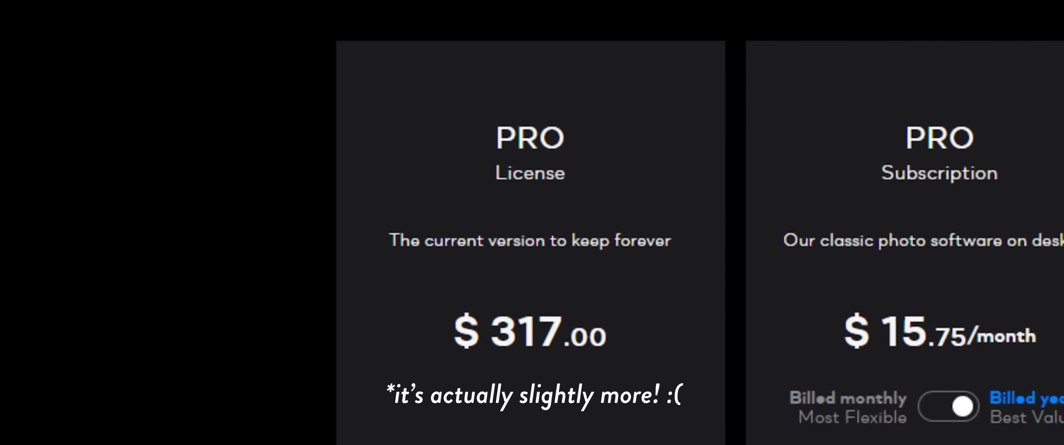
# Step: Choose thumbnails at the bottom and tools on the right, then launch into the 11-image catalog
pyautogui.scroll(3)
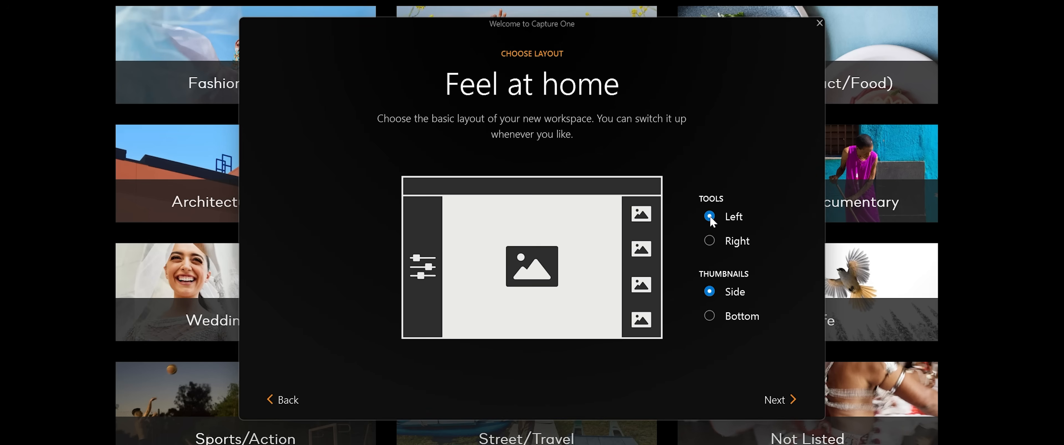
pyautogui.click(708, 316)
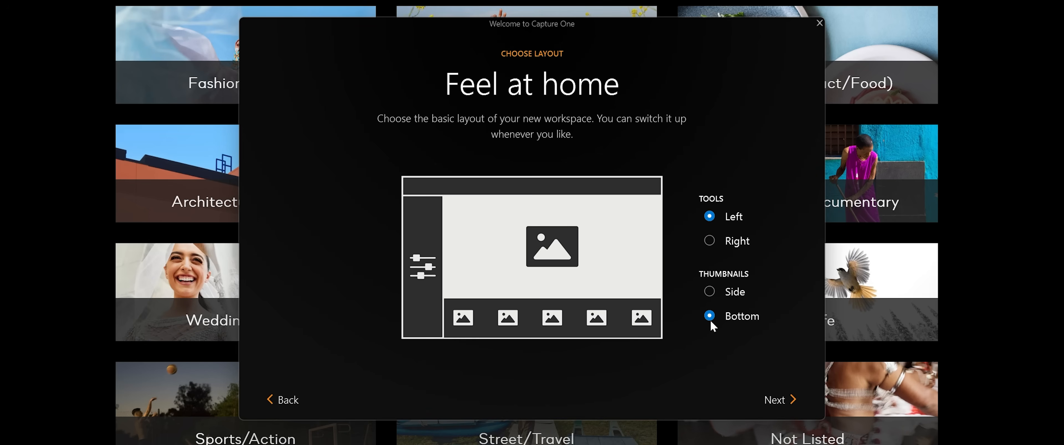
pyautogui.click(710, 241)
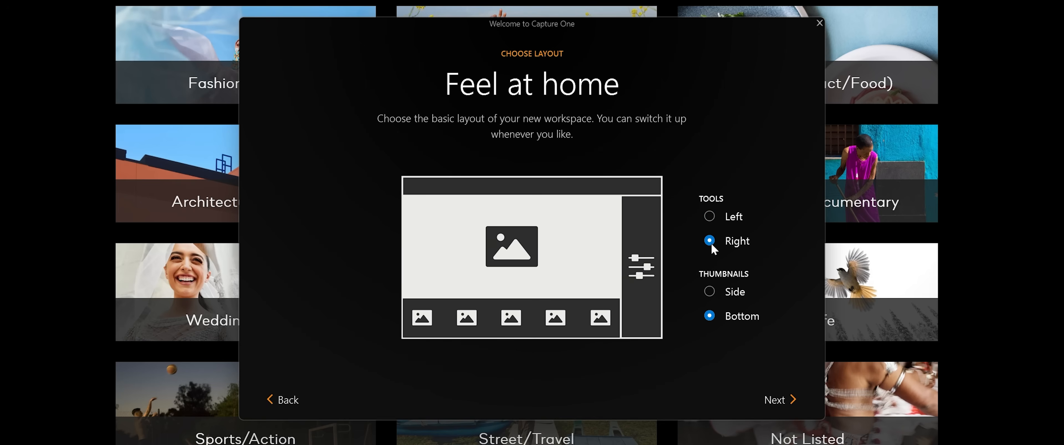
pyautogui.click(774, 400)
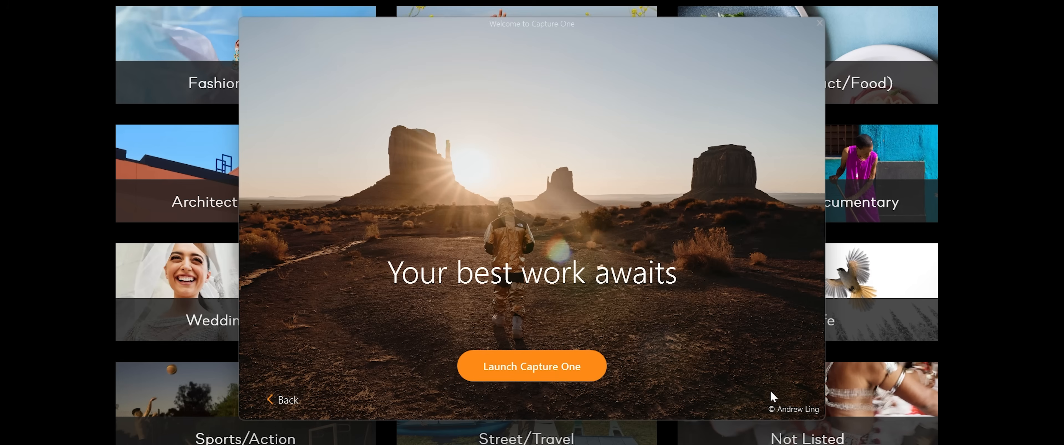
pyautogui.click(531, 366)
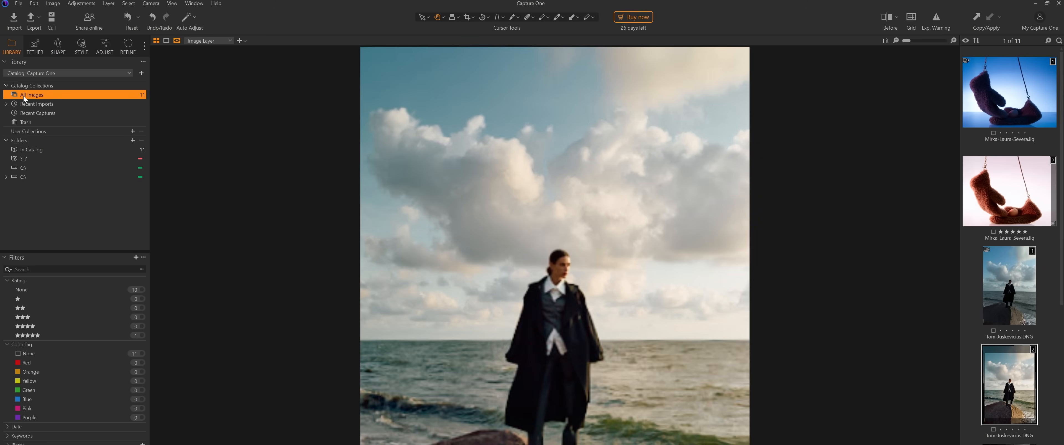
# Step: Rotate the beach portrait to about -30 degrees, then show exposure and white balance adjustments
pyautogui.scroll(-3)
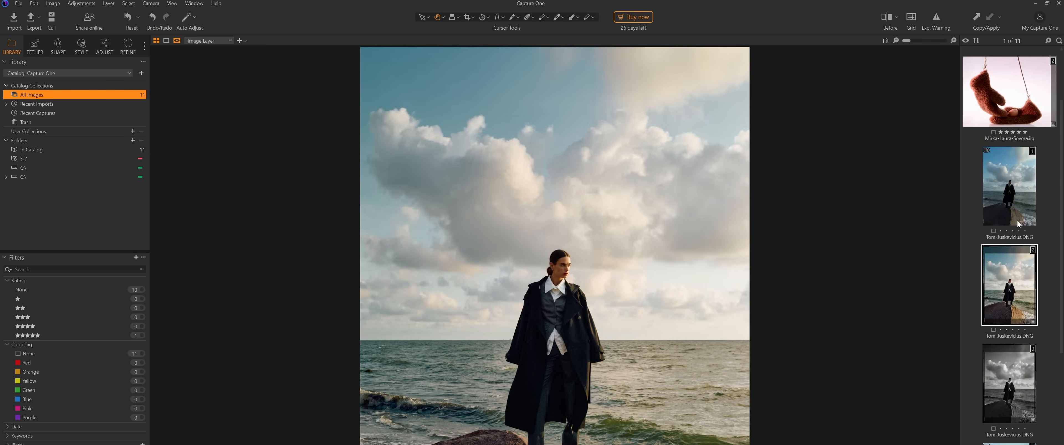
pyautogui.click(58, 48)
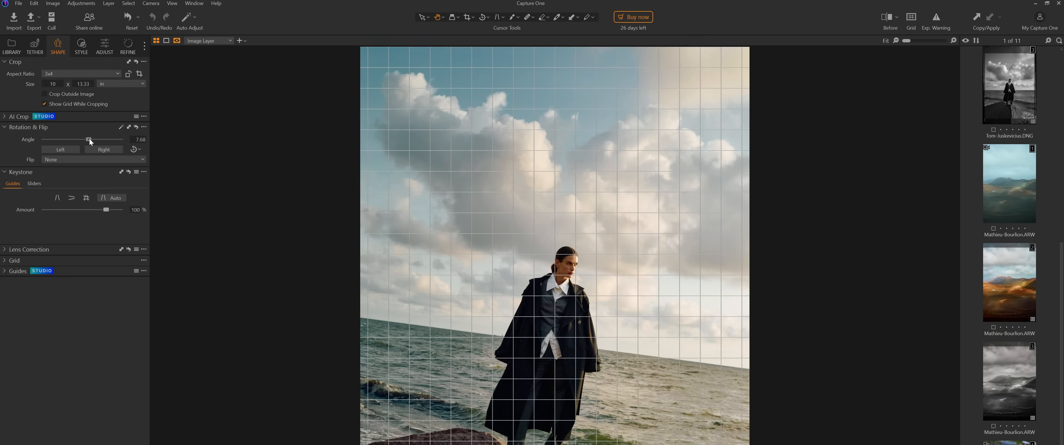
pyautogui.moveTo(88, 139); pyautogui.dragTo(56, 139)
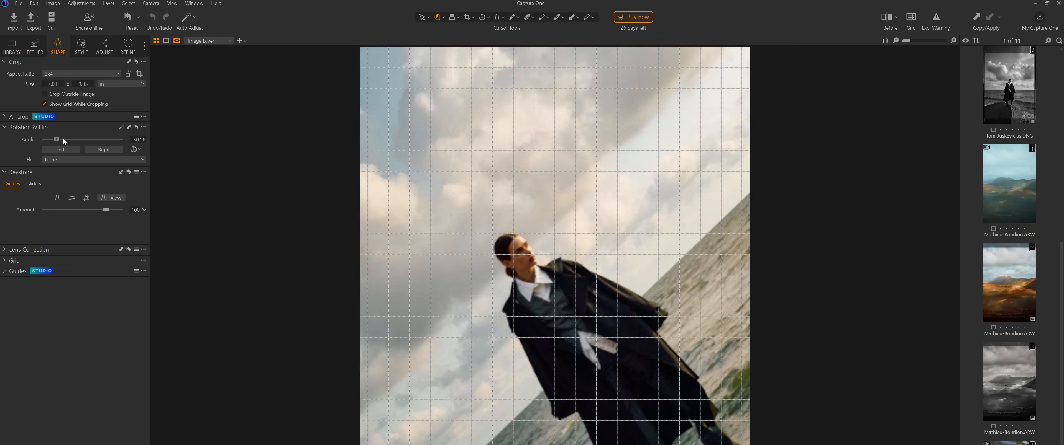
pyautogui.click(103, 45)
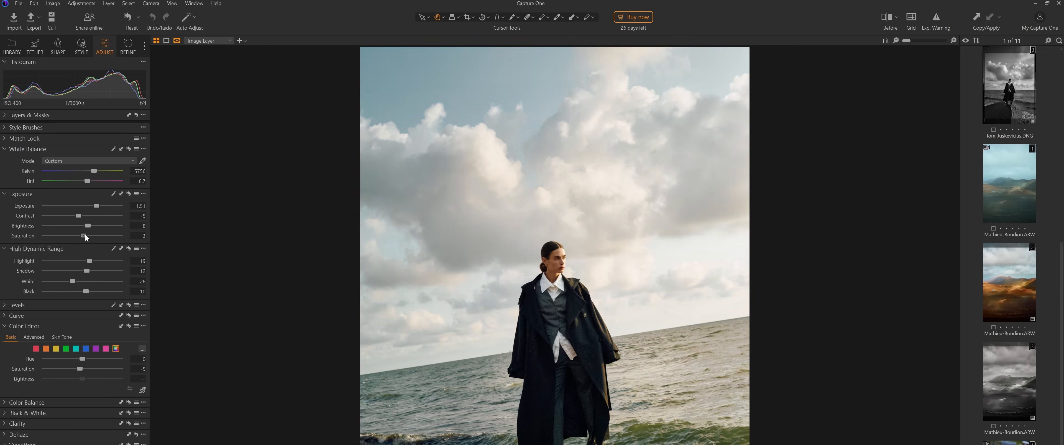
# Step: Generate a People mask of the woman, then reveal the AI Crop subject margins
pyautogui.click(129, 52)
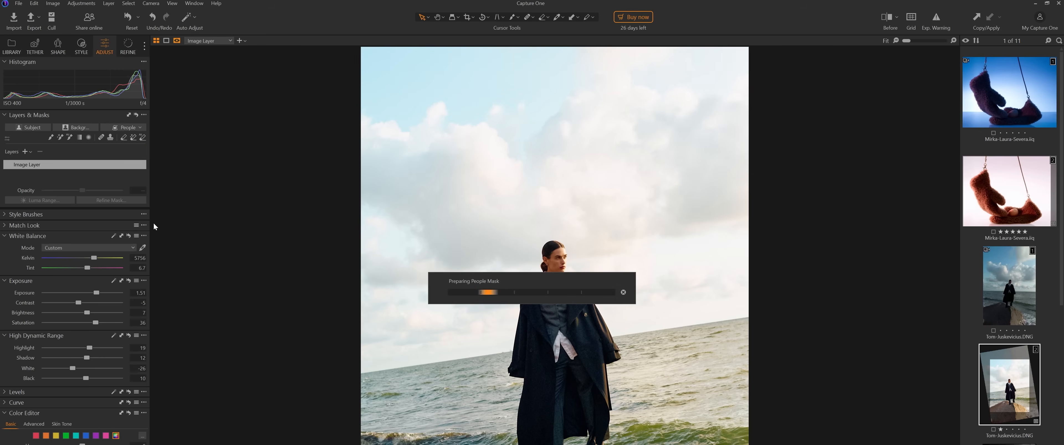
pyautogui.click(57, 48)
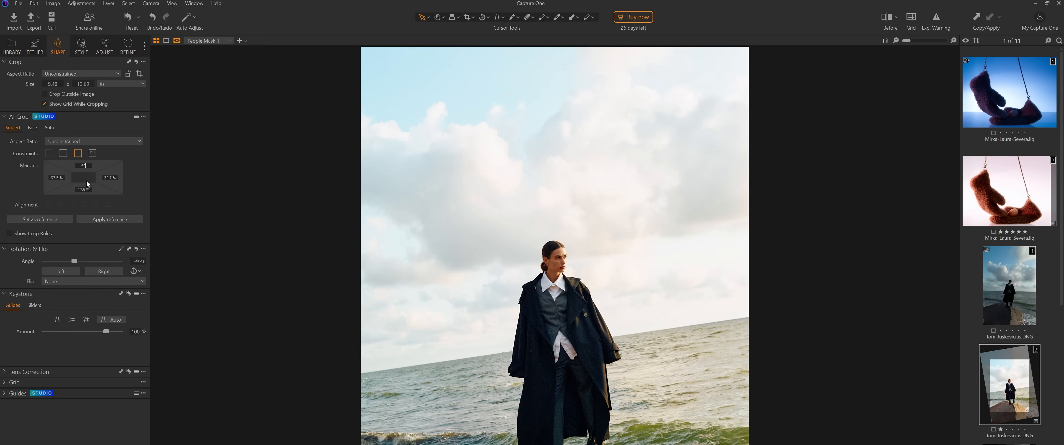